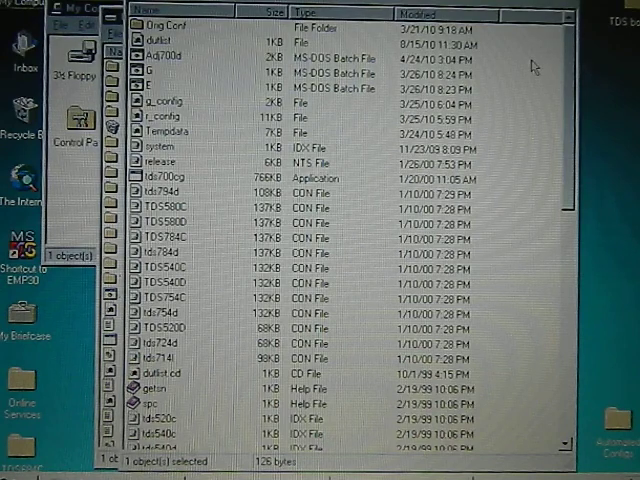
{"action": "mouse_move", "coordinate": [521, 77]}
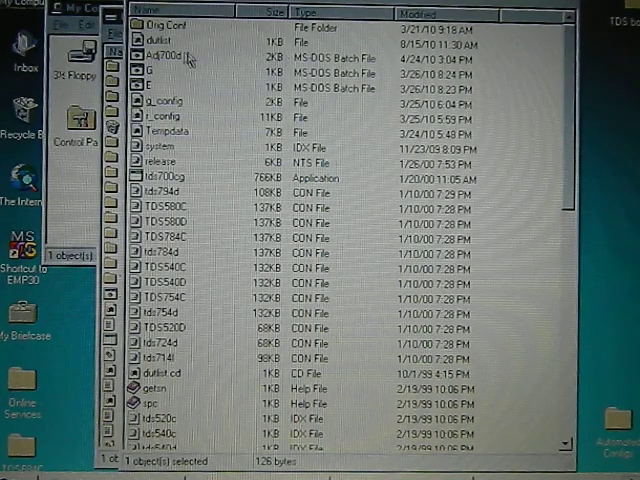
{"action": "mouse_move", "coordinate": [245, 85]}
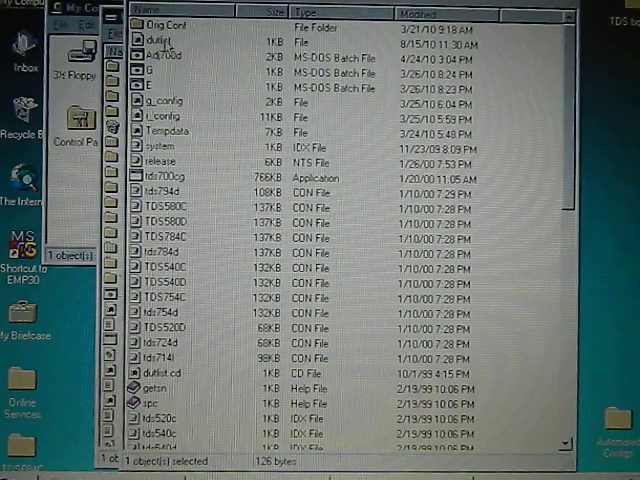
Step: Open the dutlist file with WordPad to view its Dut1, Sg1 and Sg2 entries
{"action": "right_click", "coordinate": [155, 45]}
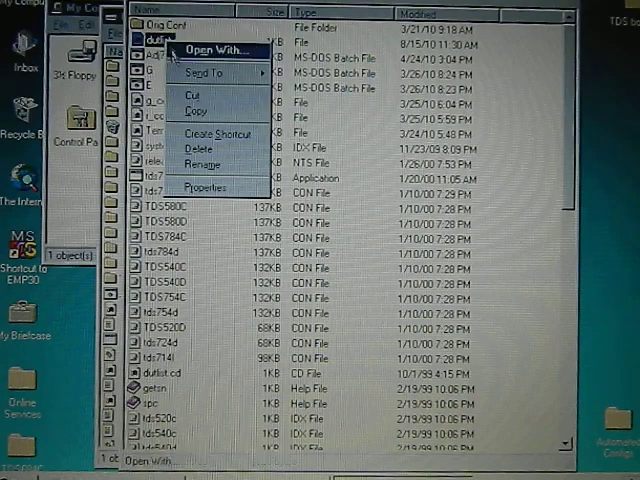
{"action": "mouse_move", "coordinate": [205, 188]}
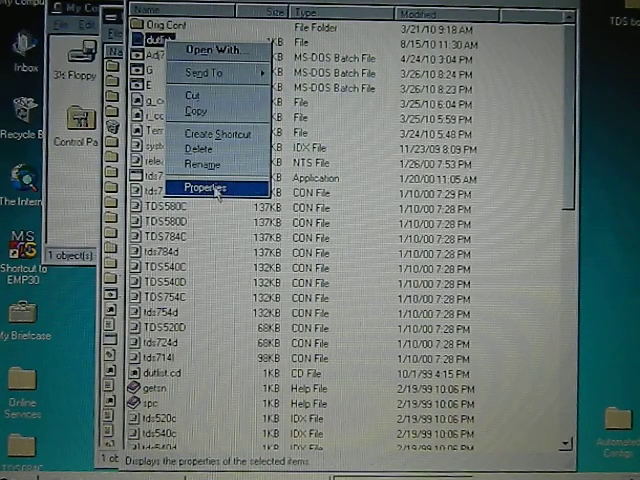
{"action": "left_click", "coordinate": [207, 188]}
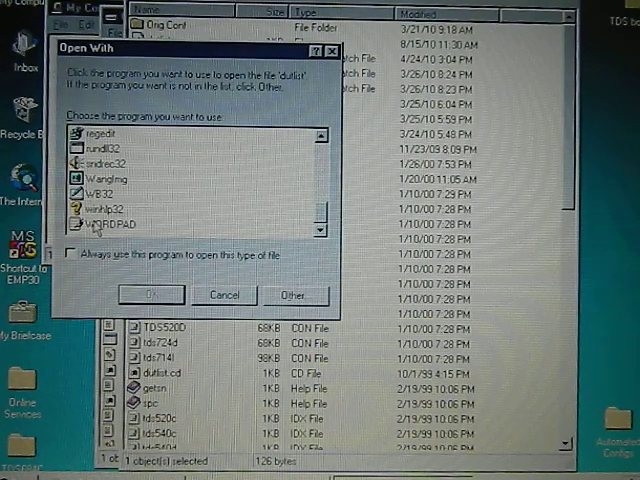
{"action": "left_click", "coordinate": [150, 294]}
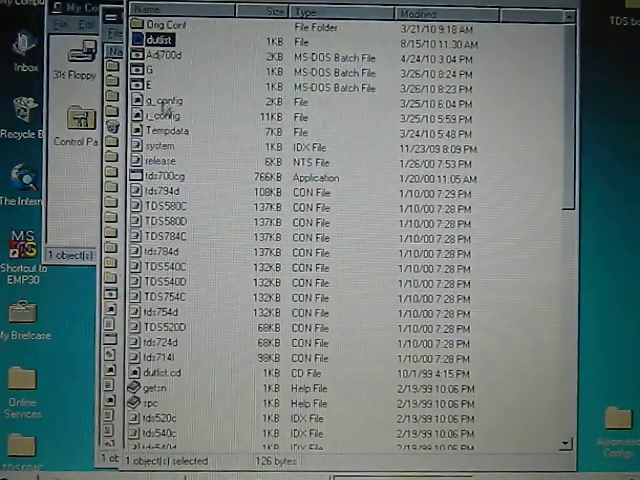
{"action": "double_click", "coordinate": [161, 101]}
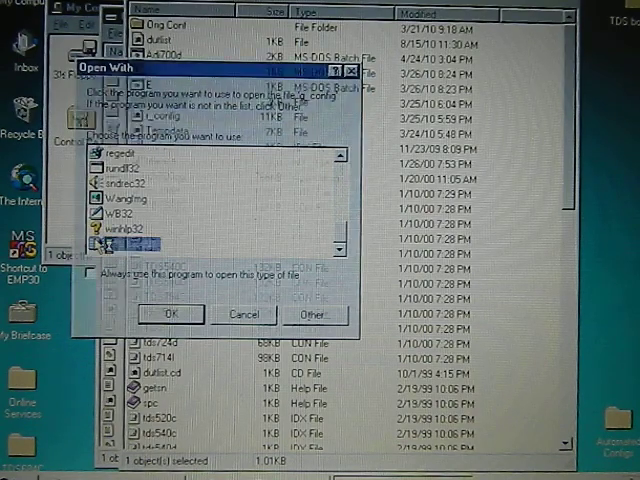
{"action": "left_click", "coordinate": [170, 313]}
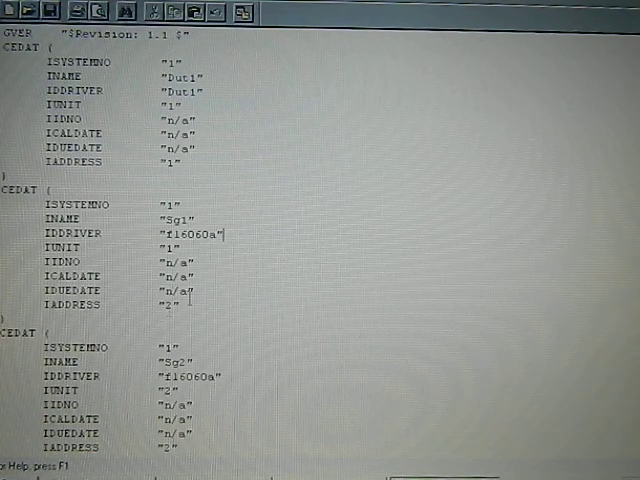
{"action": "mouse_move", "coordinate": [207, 257]}
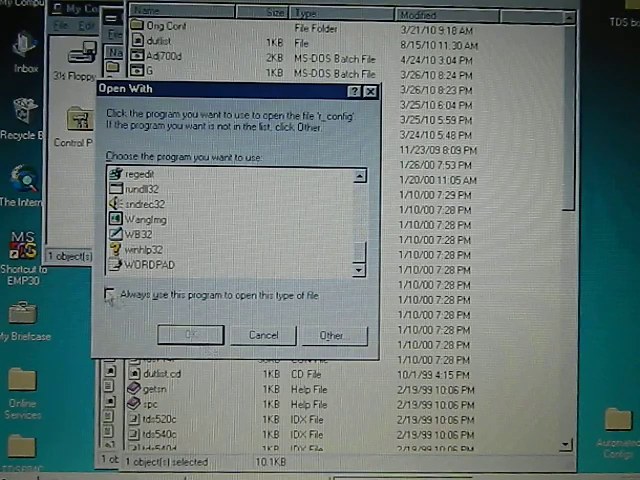
Step: Choose WordPad as the program for r_config and confirm
{"action": "left_click", "coordinate": [148, 264]}
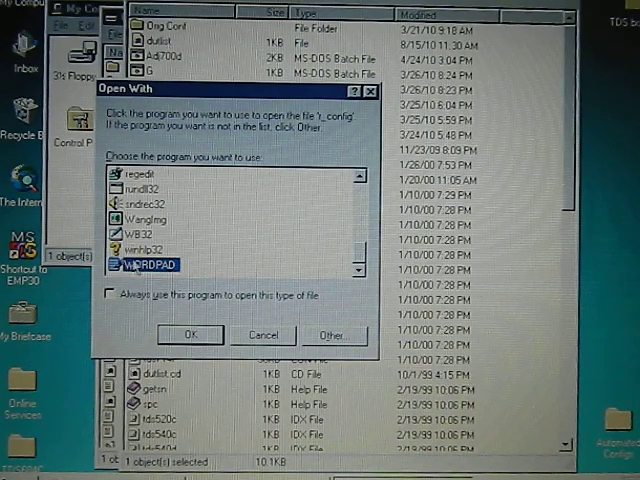
{"action": "left_click", "coordinate": [190, 334]}
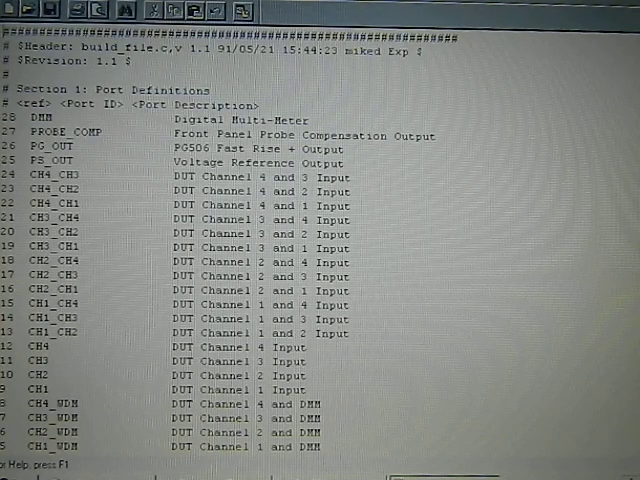
Step: Scroll through r_config in WordPad down to its connection definitions
{"action": "scroll", "scroll_direction": "down", "scroll_amount": 3}
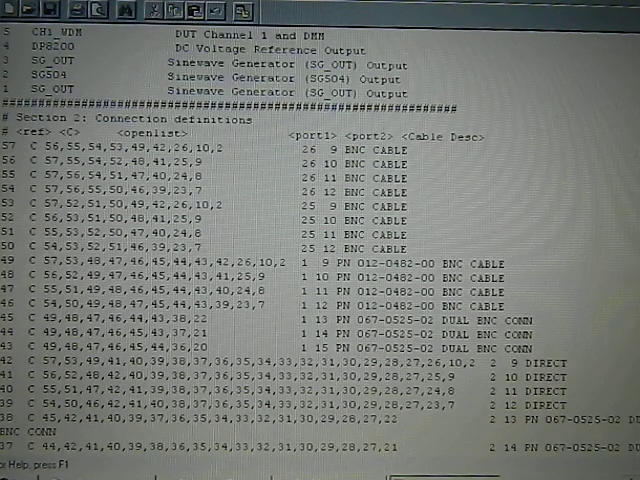
{"action": "scroll", "scroll_direction": "down", "scroll_amount": 3}
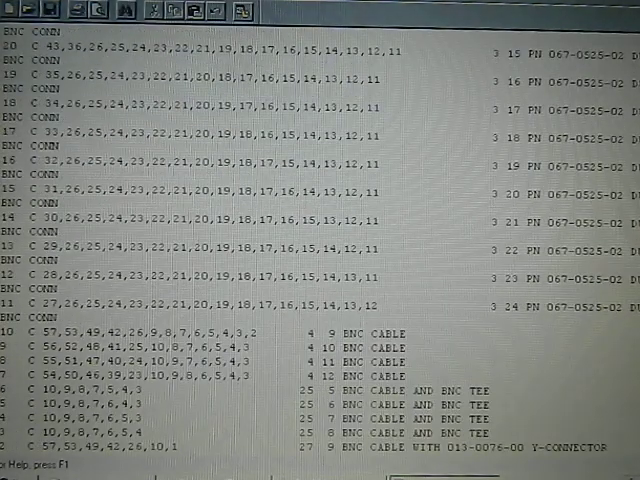
{"action": "scroll", "scroll_direction": "down", "scroll_amount": 3}
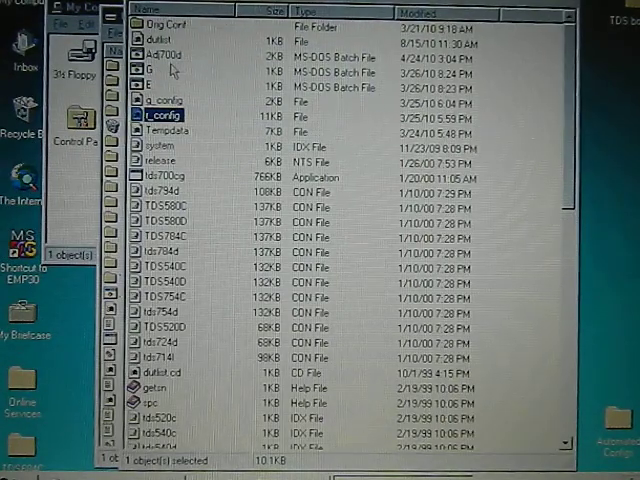
Step: Open the Adj700d batch file in Notepad via its Edit command
{"action": "left_click", "coordinate": [164, 54]}
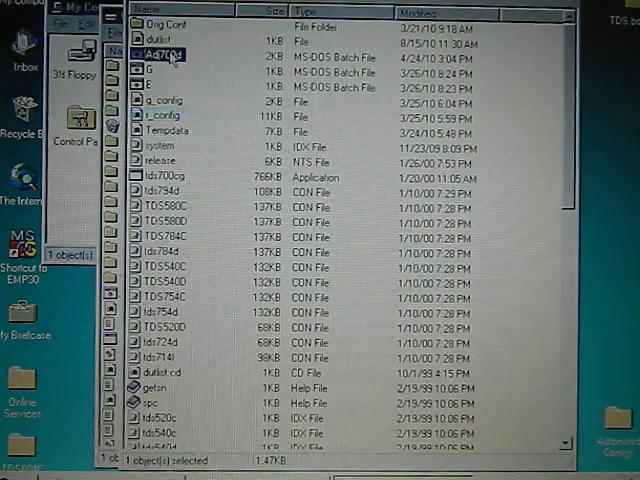
{"action": "right_click", "coordinate": [165, 54]}
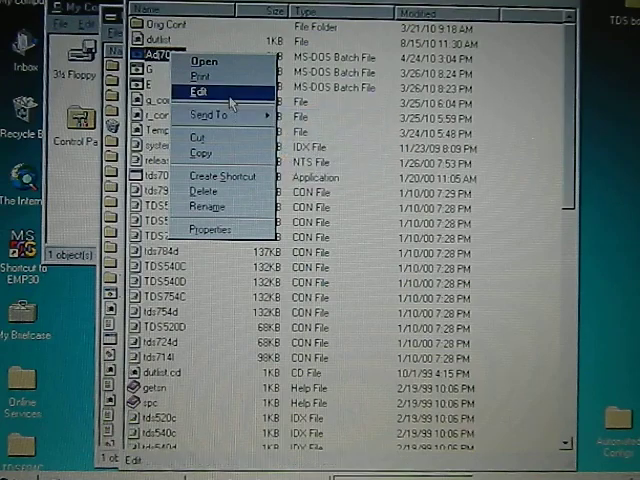
{"action": "left_click", "coordinate": [200, 91]}
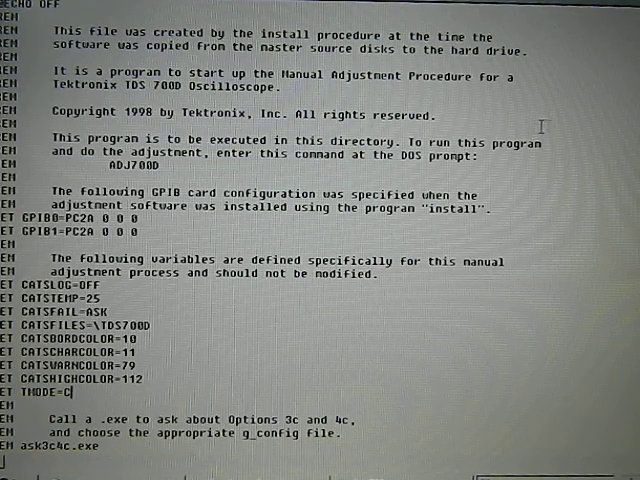
Step: Scroll through Adj700d to the SET, launch and variable-unset lines
{"action": "scroll", "scroll_direction": "down", "scroll_amount": 3}
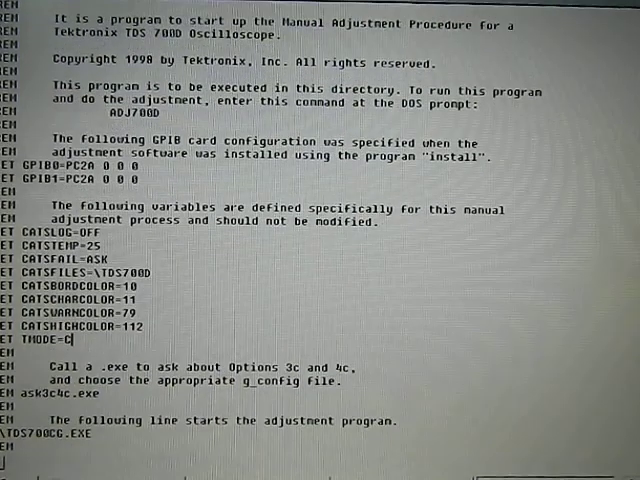
{"action": "scroll", "scroll_direction": "down", "scroll_amount": 3}
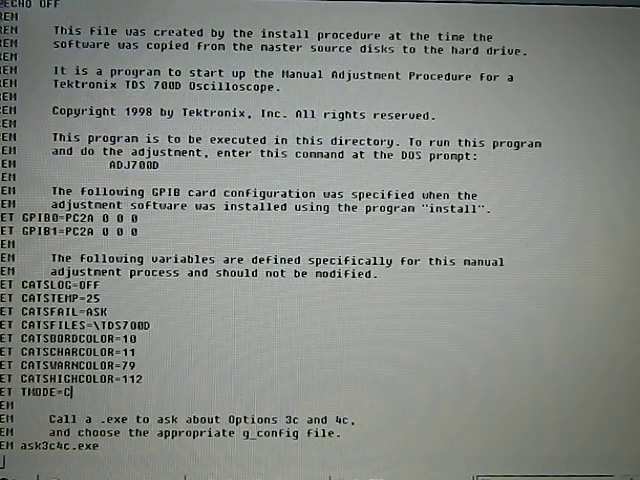
{"action": "scroll", "scroll_direction": "down", "scroll_amount": 3}
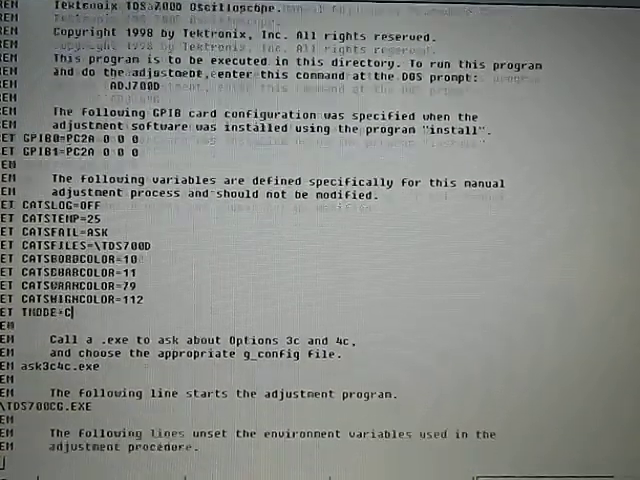
{"action": "scroll", "scroll_direction": "down", "scroll_amount": 3}
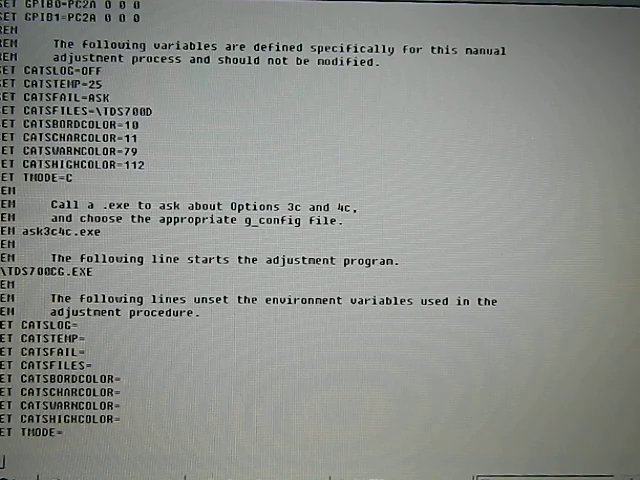
{"action": "scroll", "scroll_direction": "down", "scroll_amount": 3}
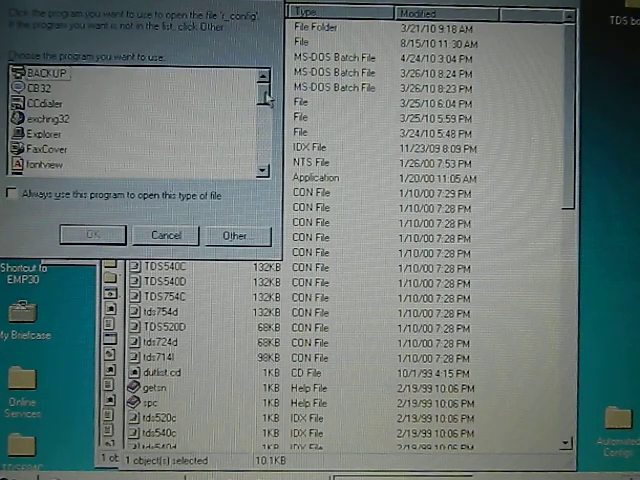
Step: Scroll the Open With program list to find WordPad for r_config
{"action": "scroll", "scroll_direction": "down", "scroll_amount": 3}
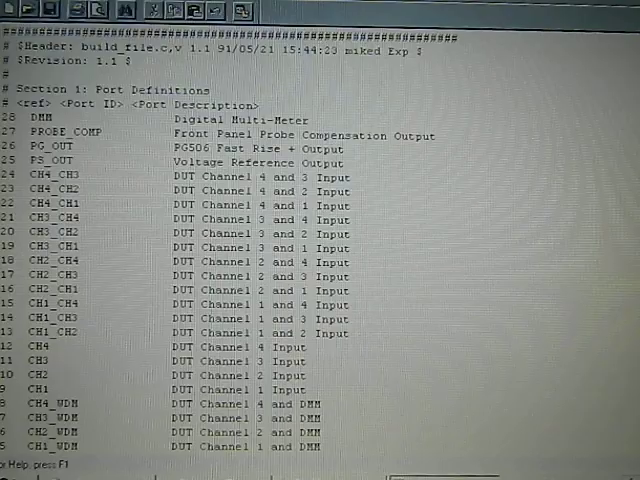
Step: Scroll r_config past the port list to the DP8200 and sinewave generator connections
{"action": "scroll", "scroll_direction": "down", "scroll_amount": 3}
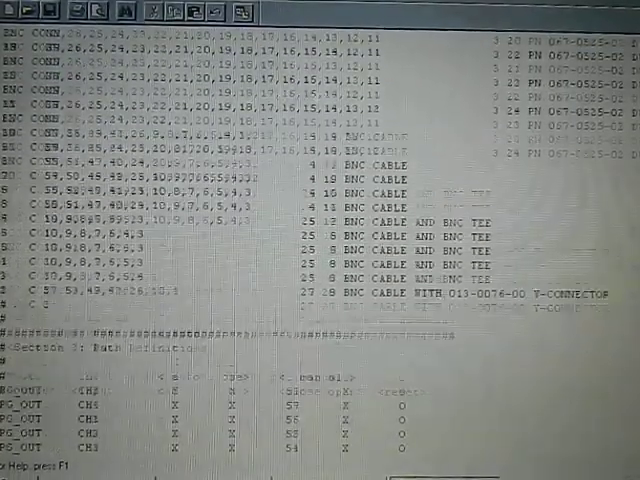
{"action": "scroll", "scroll_direction": "down", "scroll_amount": 3}
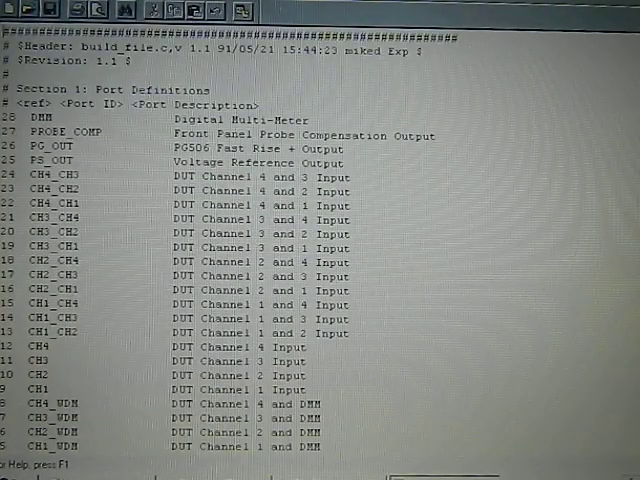
{"action": "scroll", "scroll_direction": "down", "scroll_amount": 3}
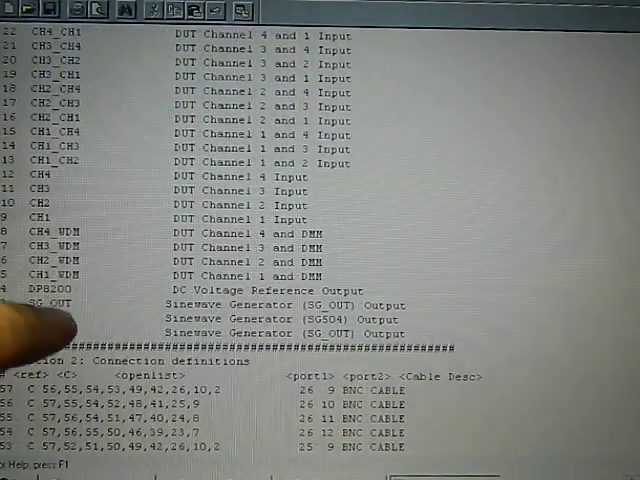
{"action": "mouse_move", "coordinate": [40, 320]}
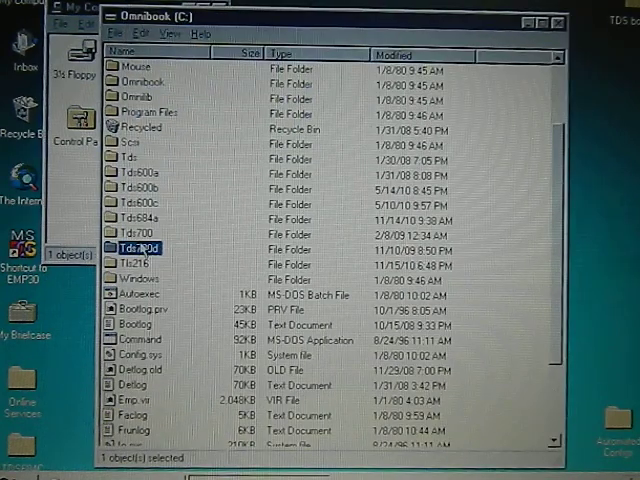
Step: Return to the Omnibook (C:) folder list showing Tds700 and Tds700d
{"action": "double_click", "coordinate": [138, 247]}
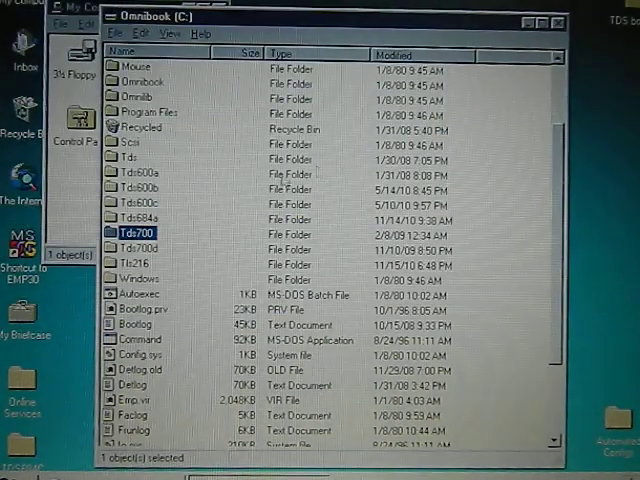
{"action": "mouse_move", "coordinate": [172, 266]}
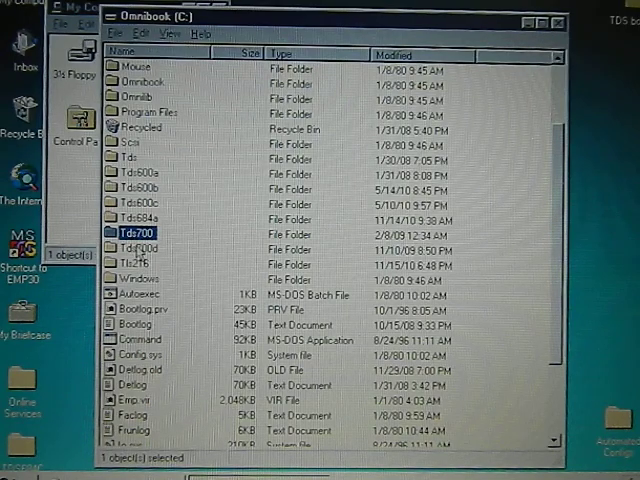
{"action": "double_click", "coordinate": [138, 233]}
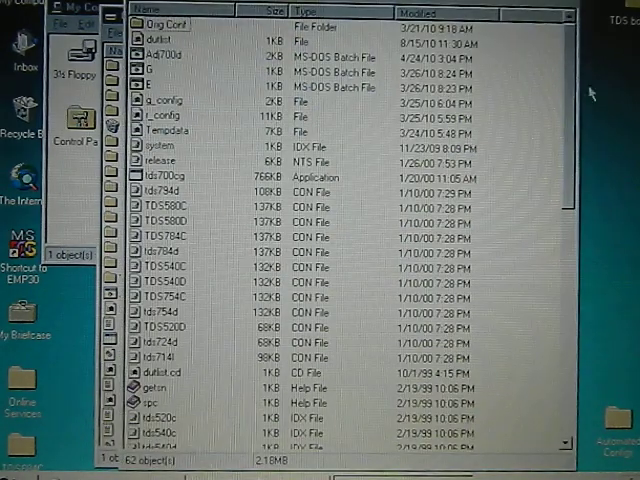
{"action": "scroll", "scroll_direction": "down", "scroll_amount": 3}
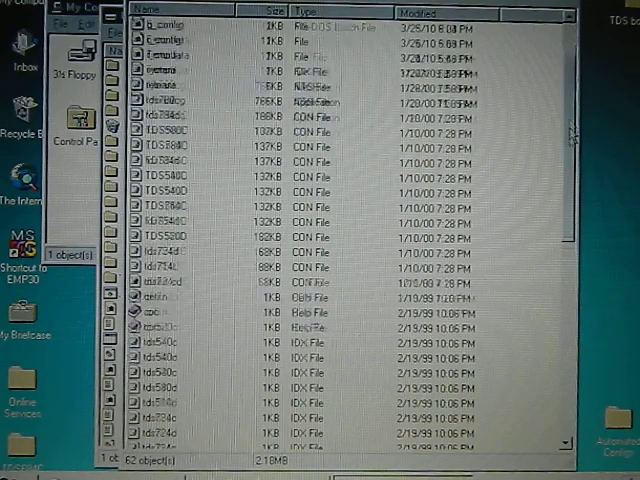
{"action": "scroll", "scroll_direction": "down", "scroll_amount": 3}
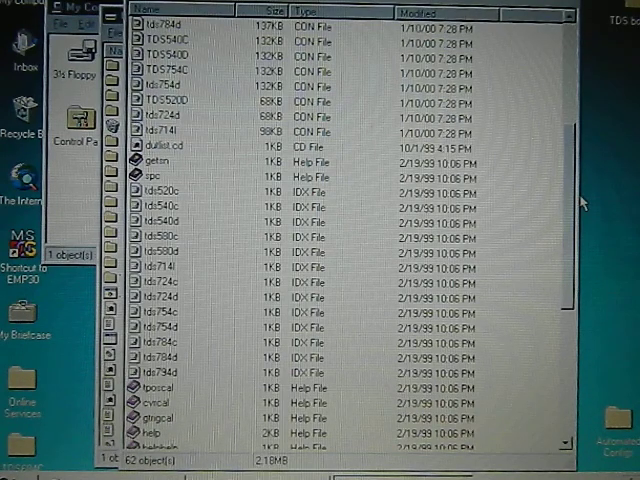
{"action": "scroll", "scroll_direction": "down", "scroll_amount": 3}
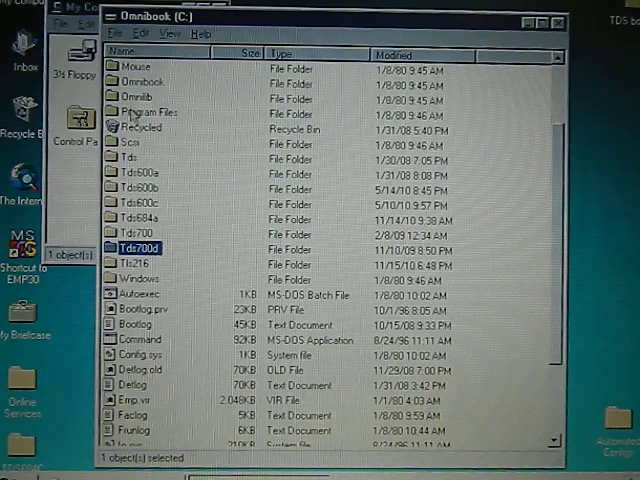
Step: Scroll the C: drive list and open the Tds600b folder
{"action": "double_click", "coordinate": [148, 112]}
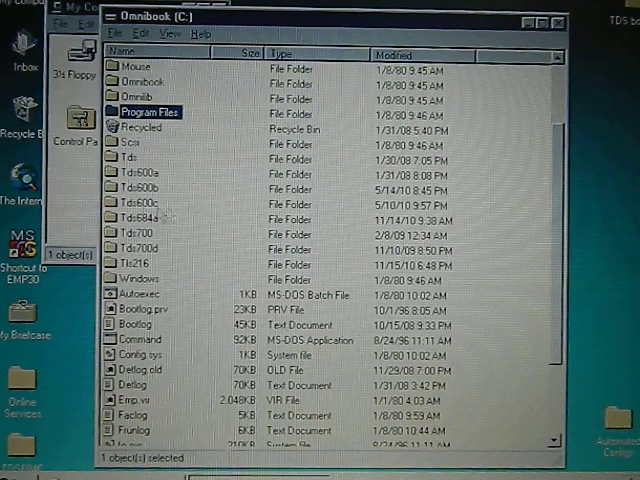
{"action": "mouse_move", "coordinate": [548, 298]}
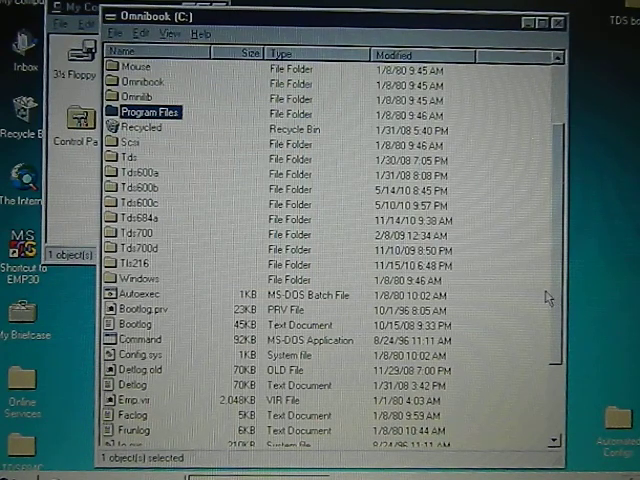
{"action": "scroll", "scroll_direction": "down", "scroll_amount": 3}
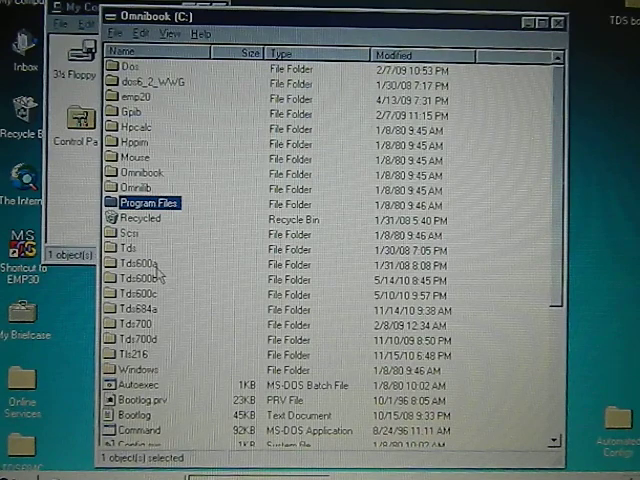
{"action": "mouse_move", "coordinate": [145, 330]}
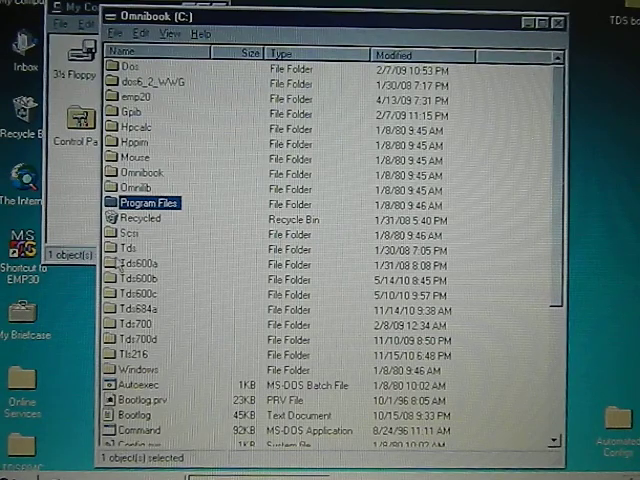
{"action": "double_click", "coordinate": [128, 248]}
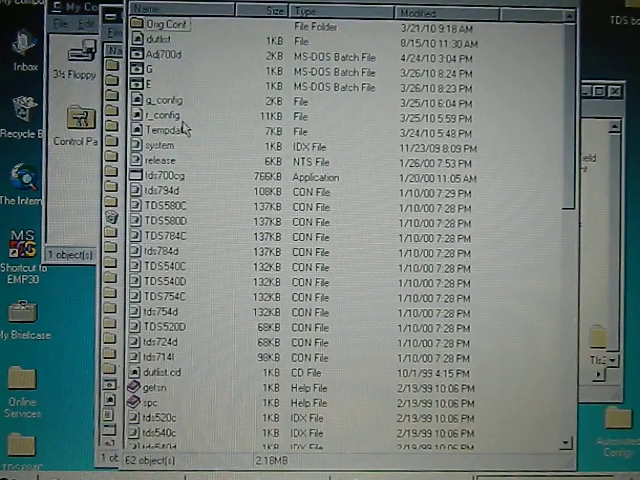
{"action": "mouse_move", "coordinate": [182, 128]}
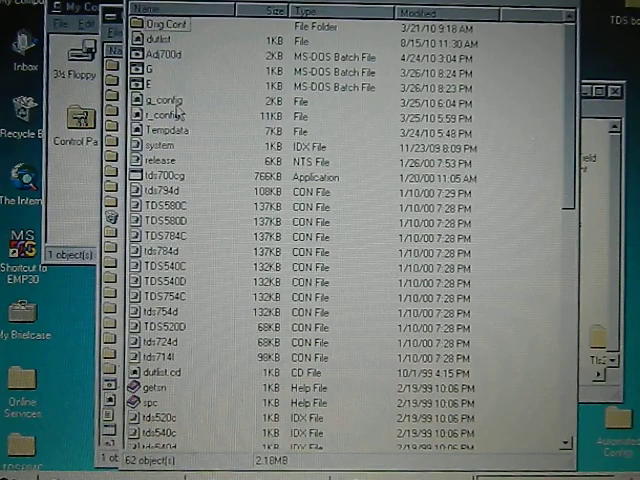
{"action": "mouse_move", "coordinate": [186, 103]}
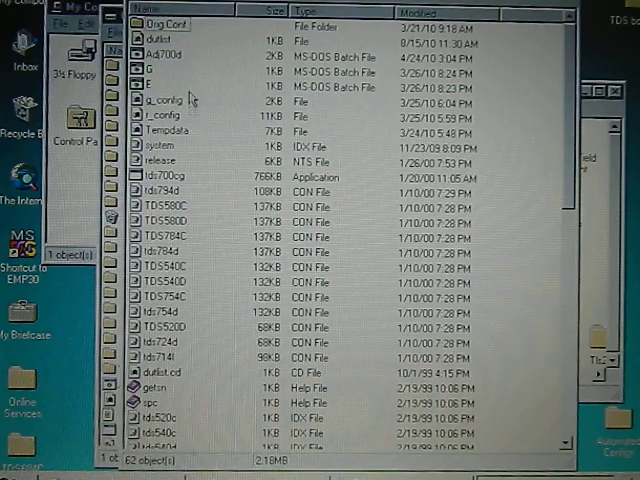
{"action": "mouse_move", "coordinate": [130, 218]}
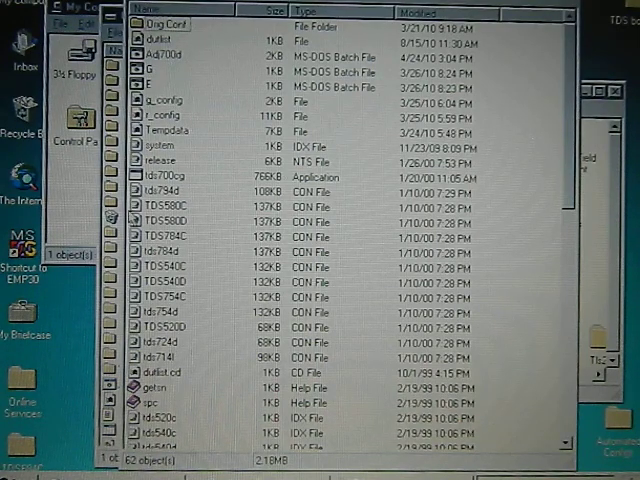
{"action": "mouse_move", "coordinate": [170, 185]}
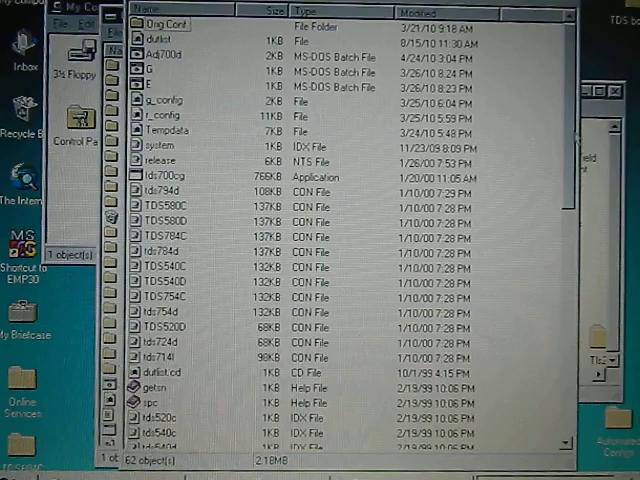
Step: Scroll down through the long calibration file list in Details view
{"action": "scroll", "scroll_direction": "down", "scroll_amount": 3}
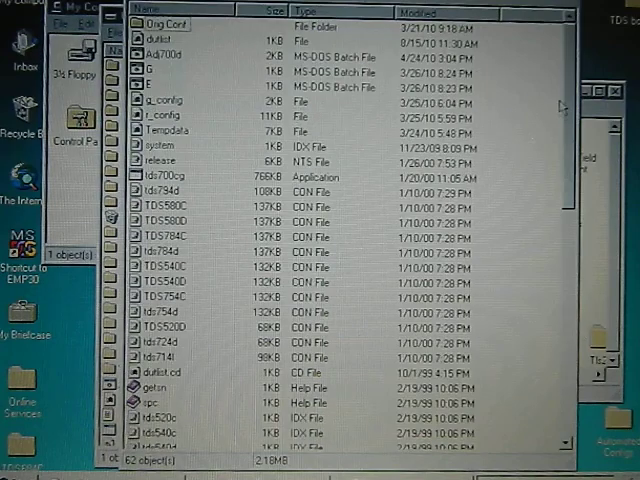
{"action": "scroll", "scroll_direction": "down", "scroll_amount": 3}
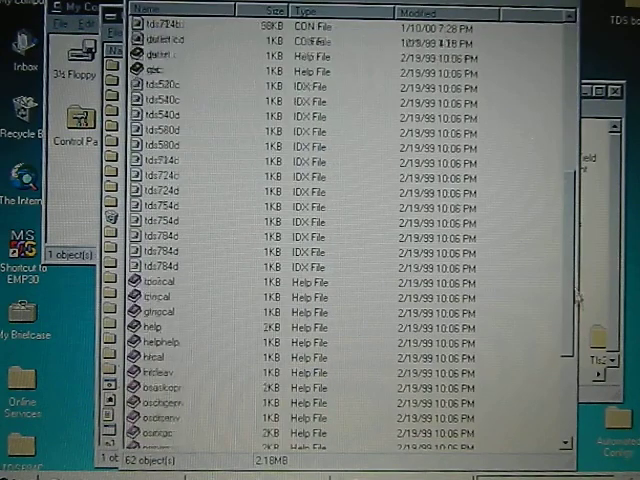
{"action": "scroll", "scroll_direction": "down", "scroll_amount": 3}
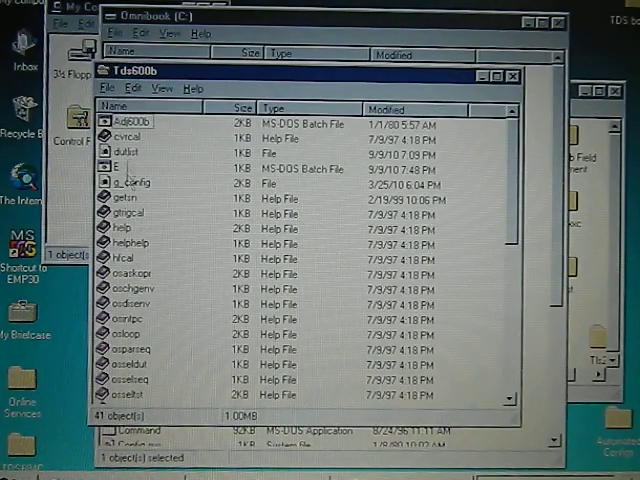
Step: Try opening g_config in the Tds600b folder, then cancel the Open With prompt
{"action": "left_click", "coordinate": [128, 183]}
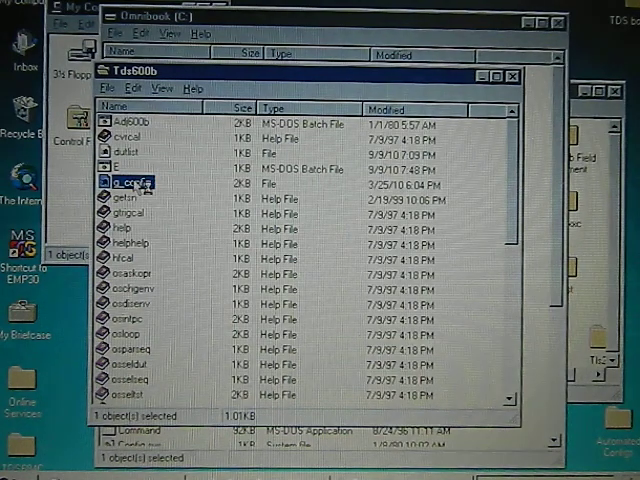
{"action": "double_click", "coordinate": [130, 182]}
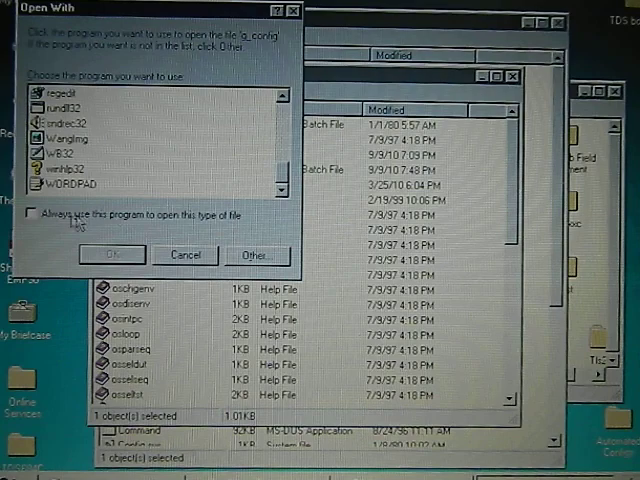
{"action": "left_click", "coordinate": [112, 255]}
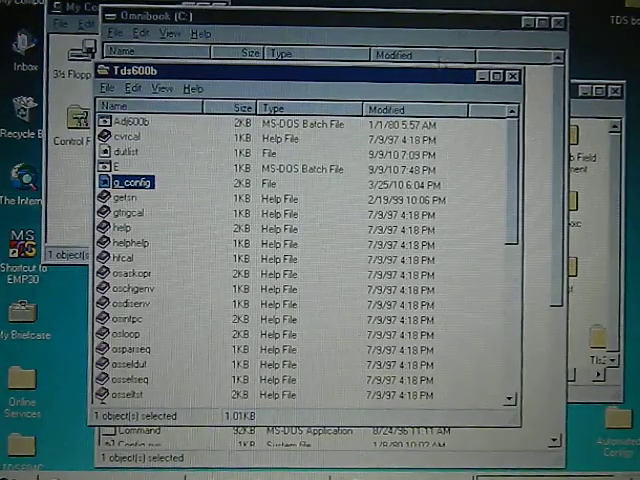
Step: Scroll down to r_config and open it with WordPad
{"action": "scroll", "scroll_direction": "down", "scroll_amount": 3}
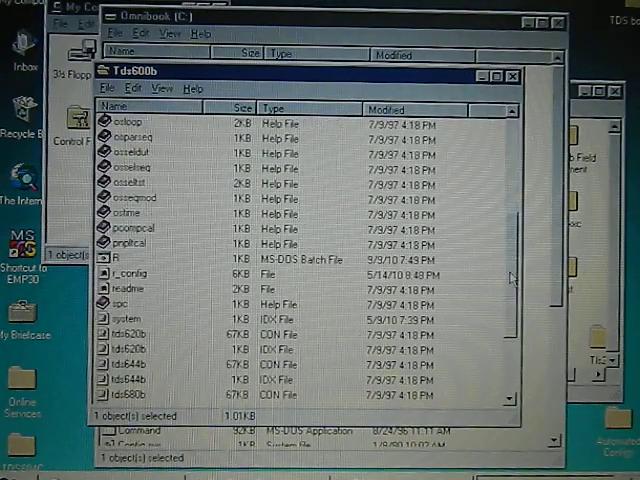
{"action": "scroll", "scroll_direction": "down", "scroll_amount": 3}
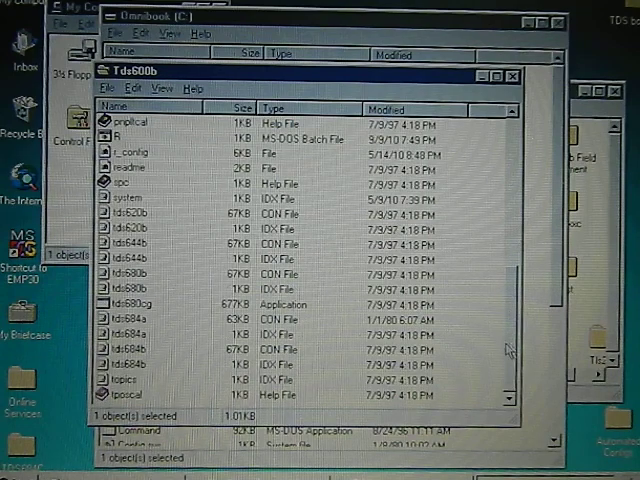
{"action": "mouse_move", "coordinate": [168, 332]}
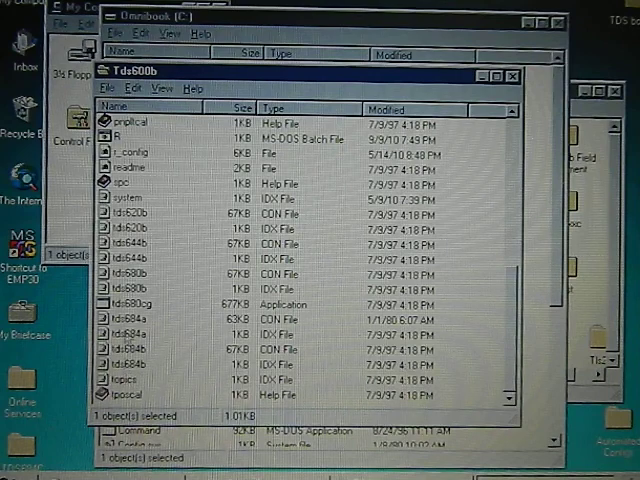
{"action": "left_click", "coordinate": [130, 151]}
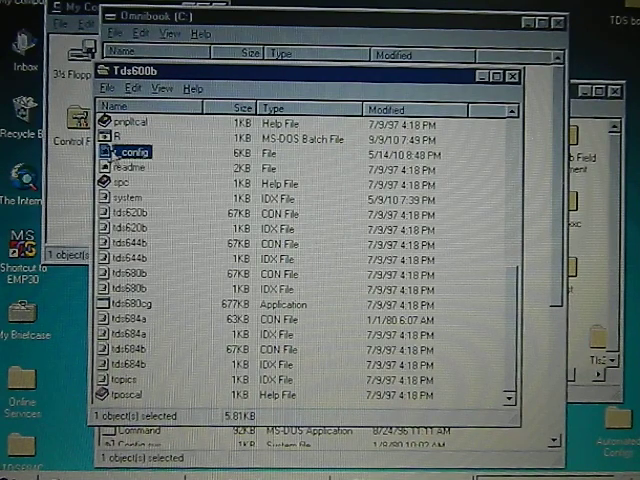
{"action": "double_click", "coordinate": [130, 151]}
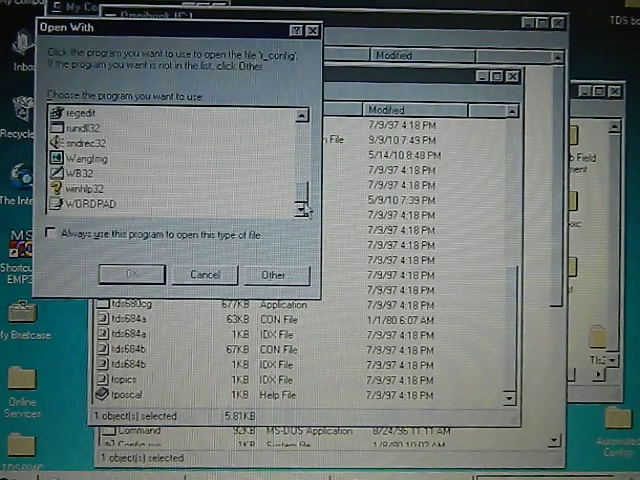
{"action": "left_click", "coordinate": [130, 274]}
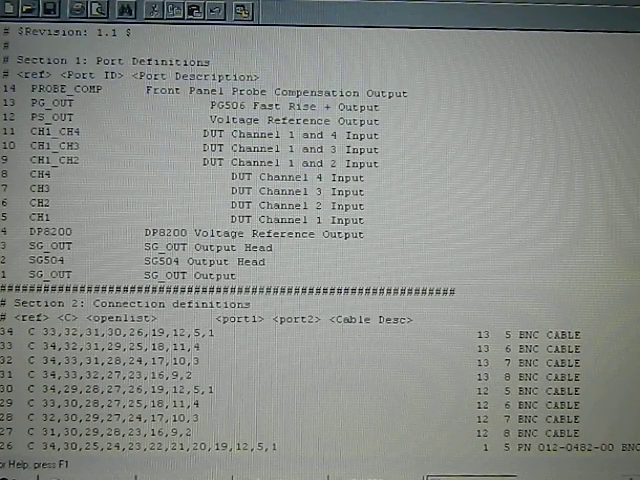
Step: Scroll through r_config's port definitions and connection entries in WordPad
{"action": "scroll", "scroll_direction": "down", "scroll_amount": 3}
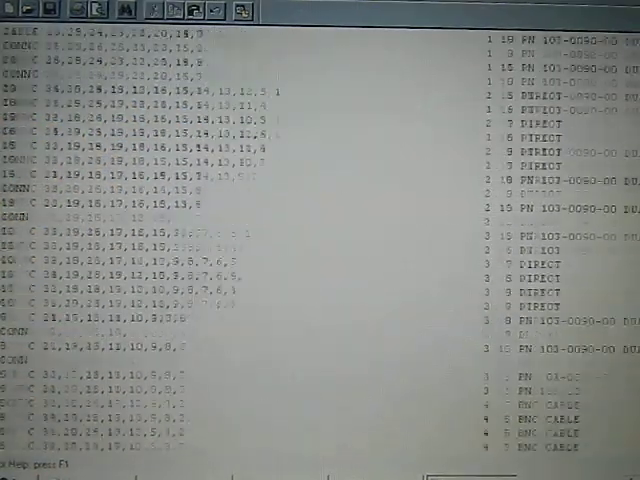
{"action": "scroll", "scroll_direction": "down", "scroll_amount": 3}
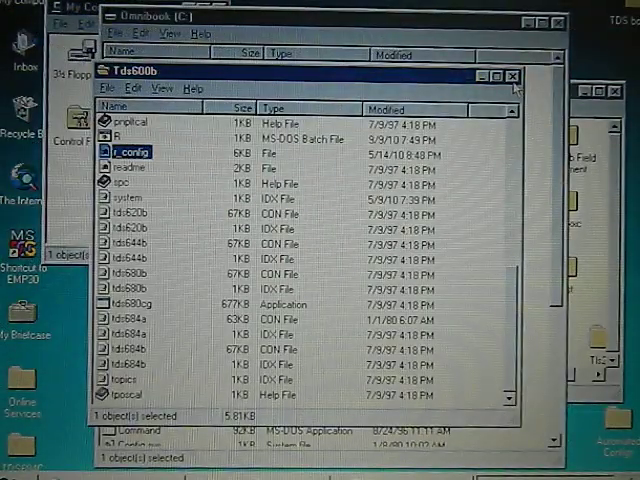
Step: Close the Tds600b and Tds folder windows, leaving only My Computer
{"action": "left_click", "coordinate": [510, 76]}
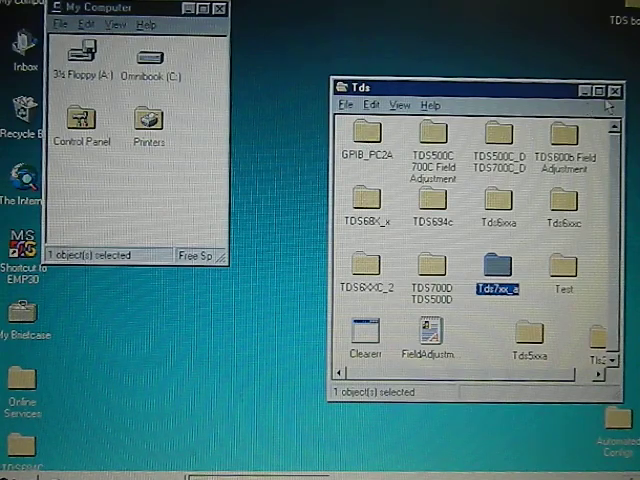
{"action": "left_click", "coordinate": [614, 89]}
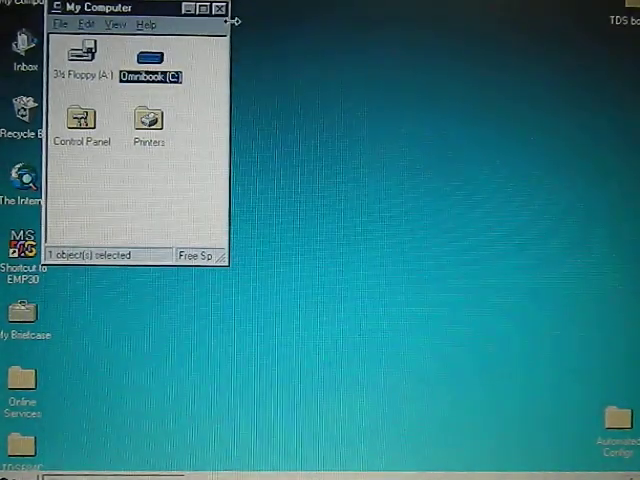